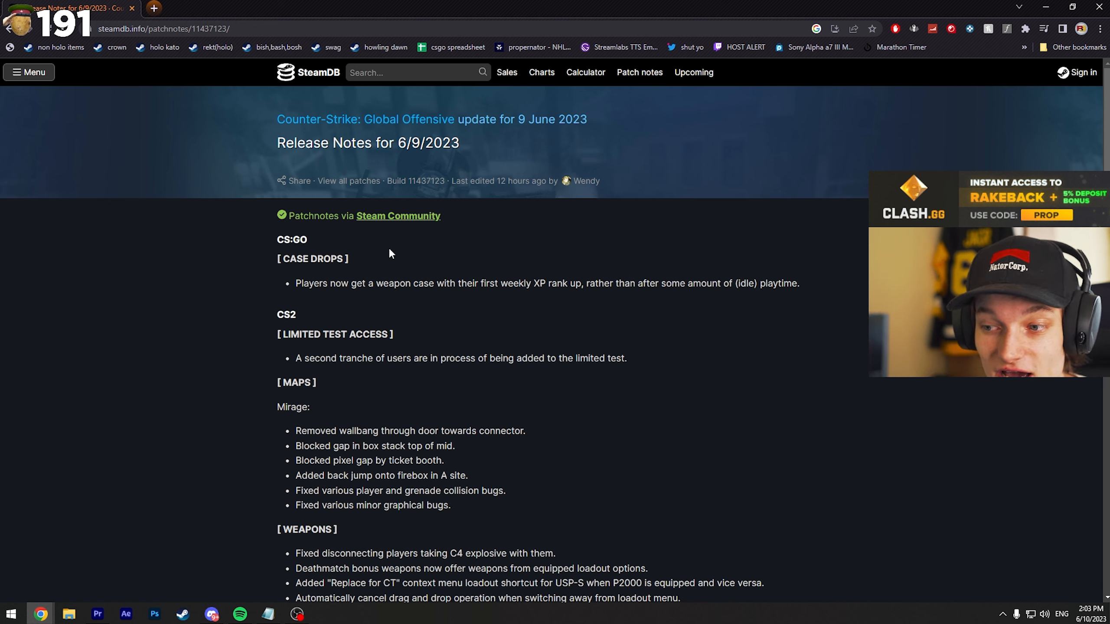
{"action": "mouse_move", "coordinate": [423, 264]}
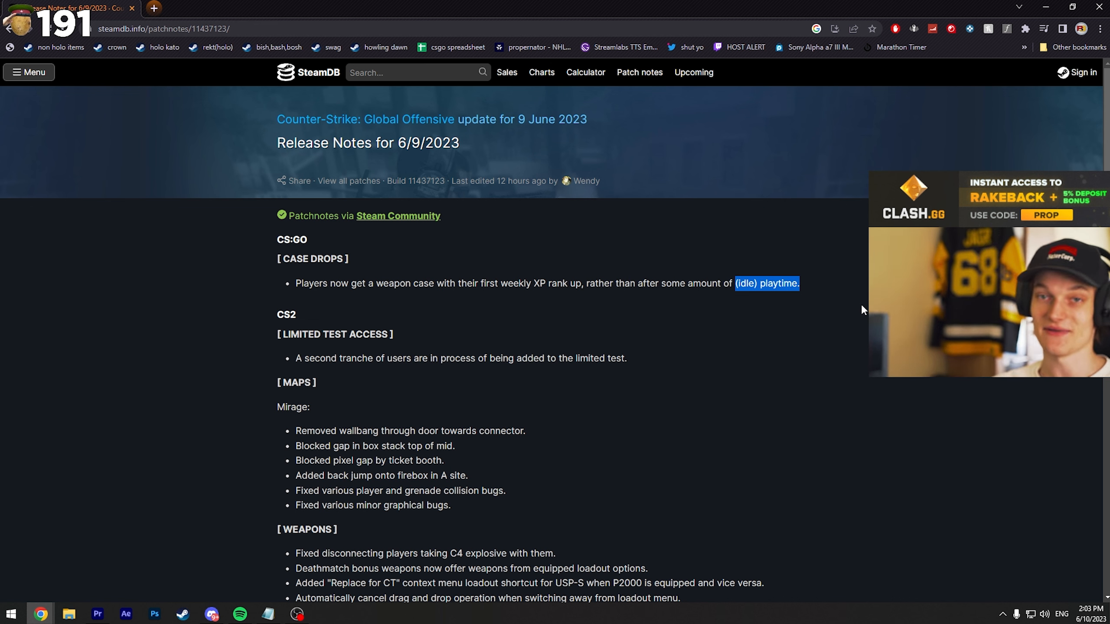
{"action": "mouse_move", "coordinate": [854, 303]}
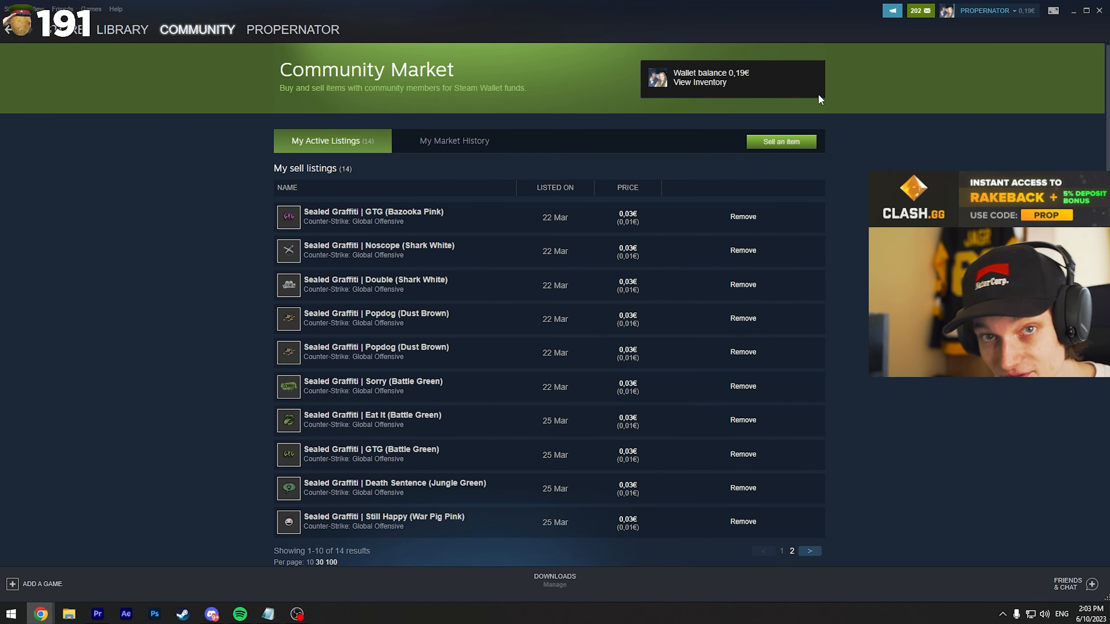
{"action": "mouse_move", "coordinate": [589, 232]}
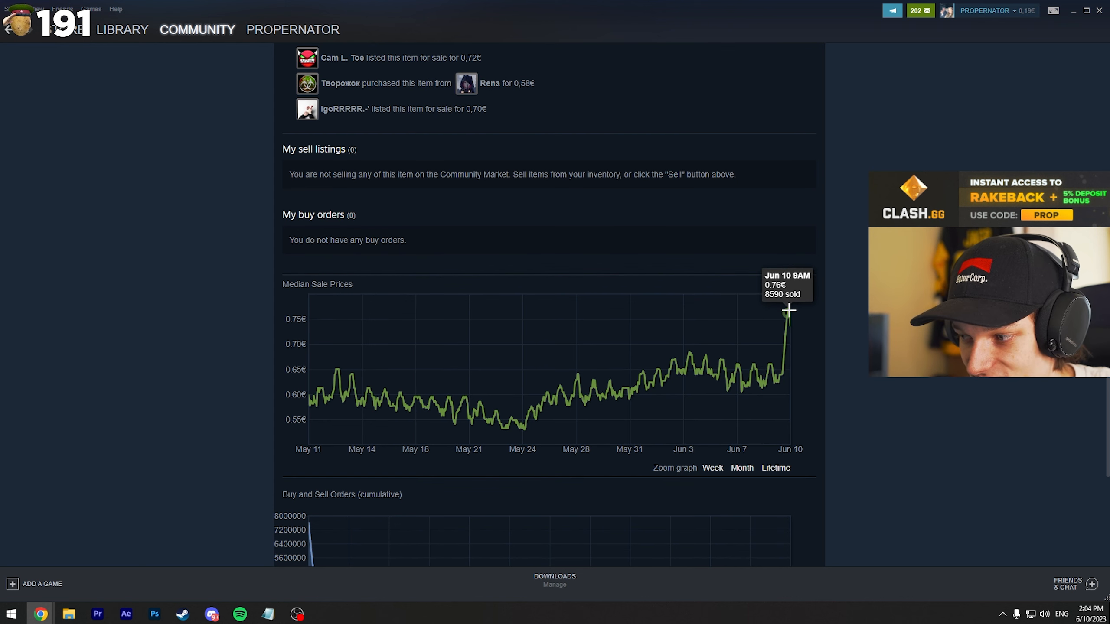
Go back from the item's market listing toward the Community Market home
{"action": "left_click", "coordinate": [67, 29]}
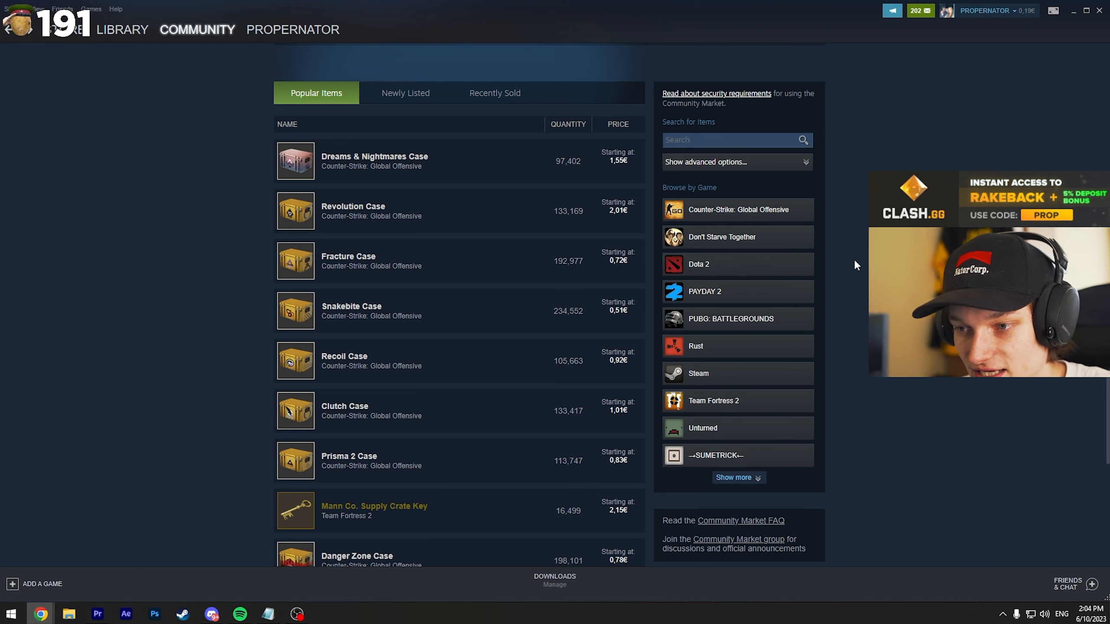
{"action": "mouse_move", "coordinate": [861, 259]}
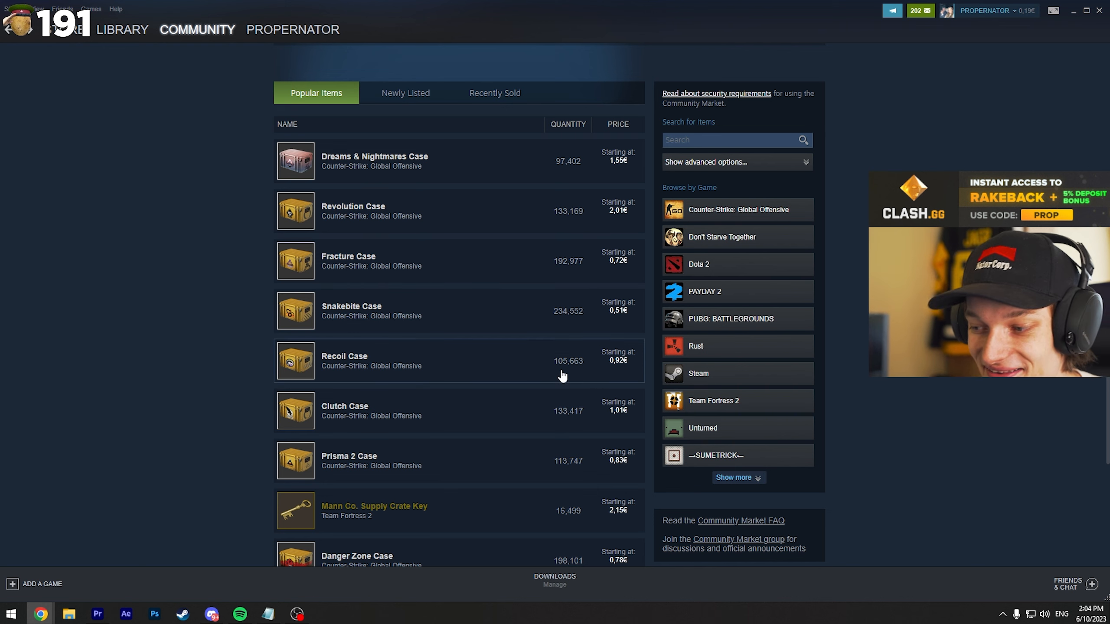
{"action": "mouse_move", "coordinate": [532, 347]}
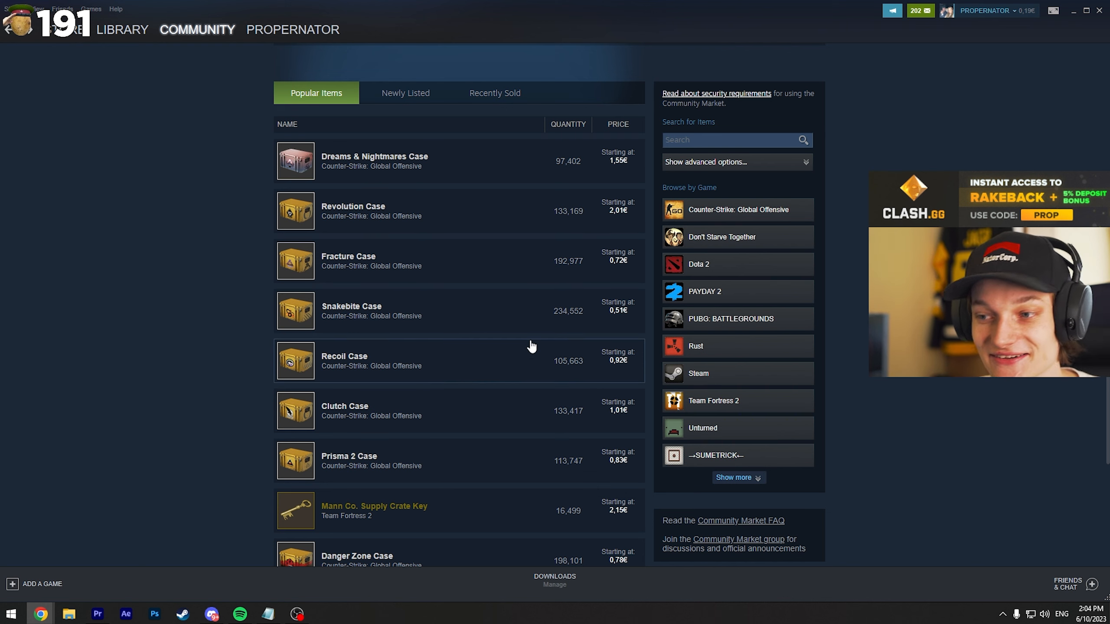
{"action": "mouse_move", "coordinate": [480, 320]}
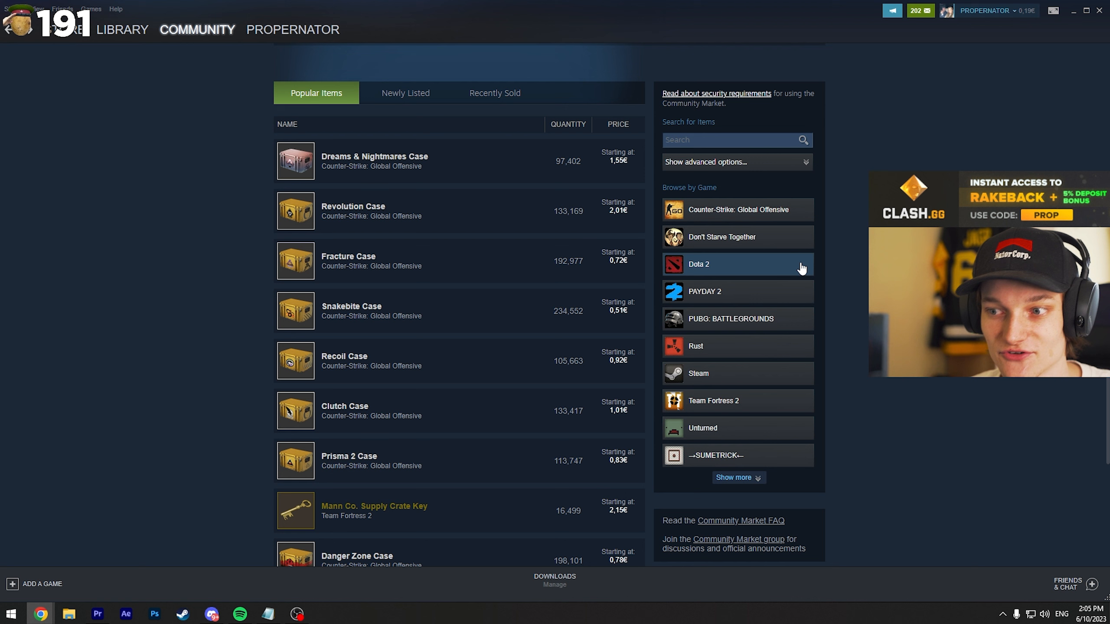
Scroll down the popular items list to the Danger Zone and Glove cases
{"action": "scroll", "scroll_direction": "down", "scroll_amount": 3}
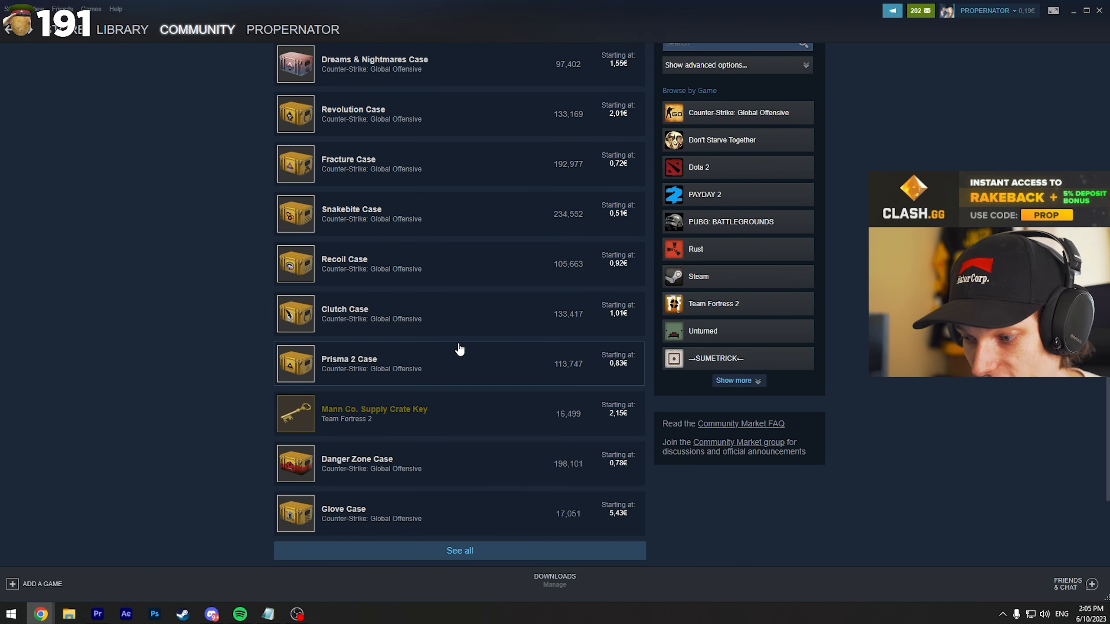
{"action": "mouse_move", "coordinate": [642, 291]}
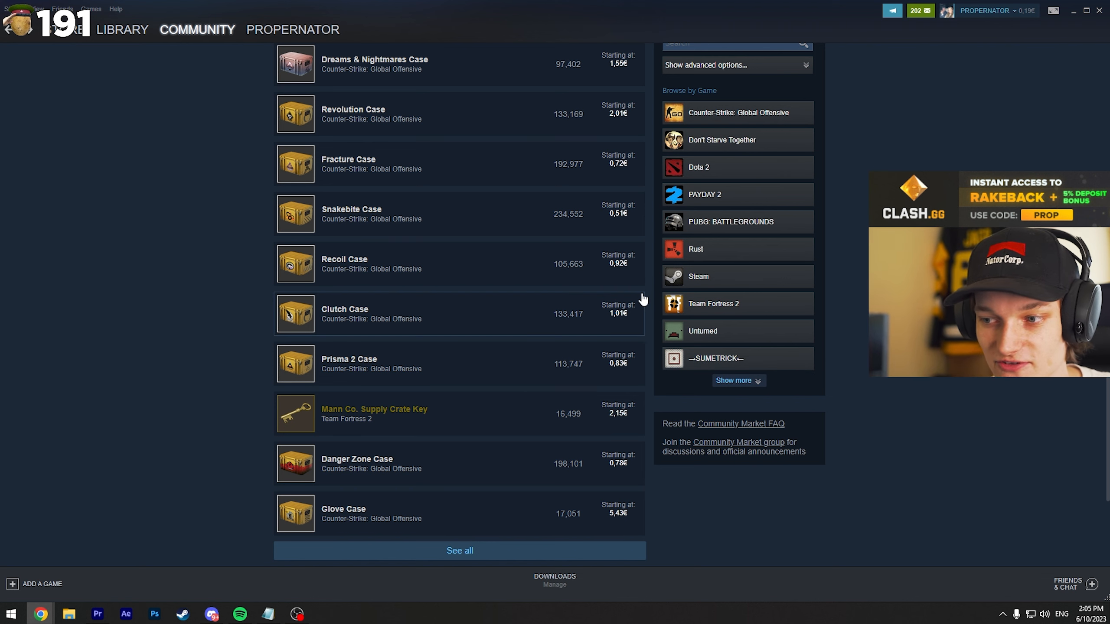
{"action": "mouse_move", "coordinate": [861, 366]}
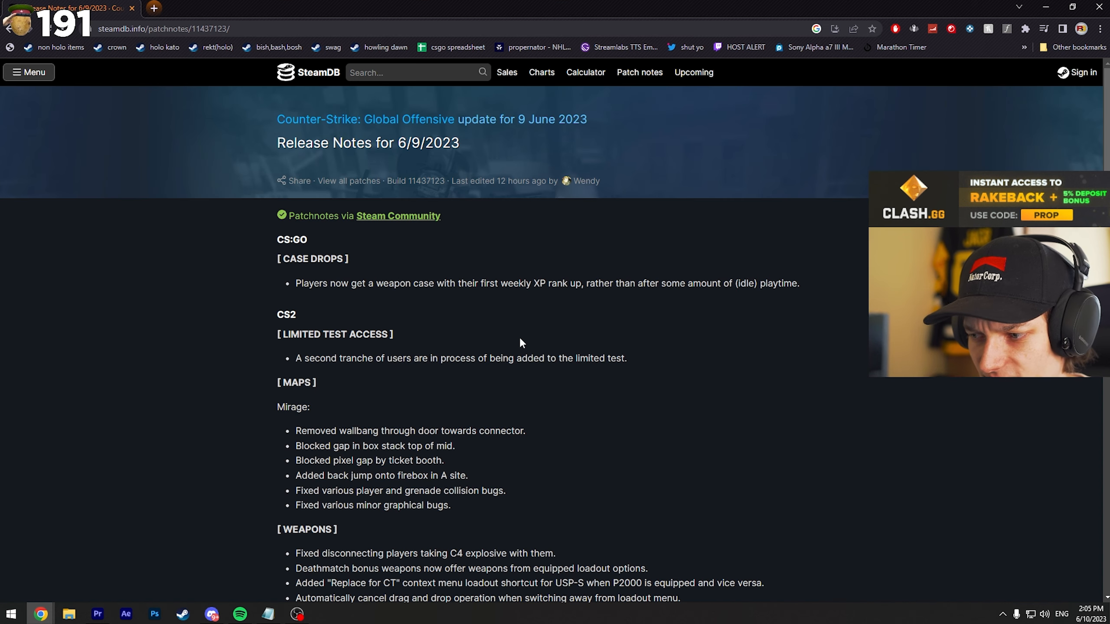
{"action": "mouse_move", "coordinate": [735, 267]}
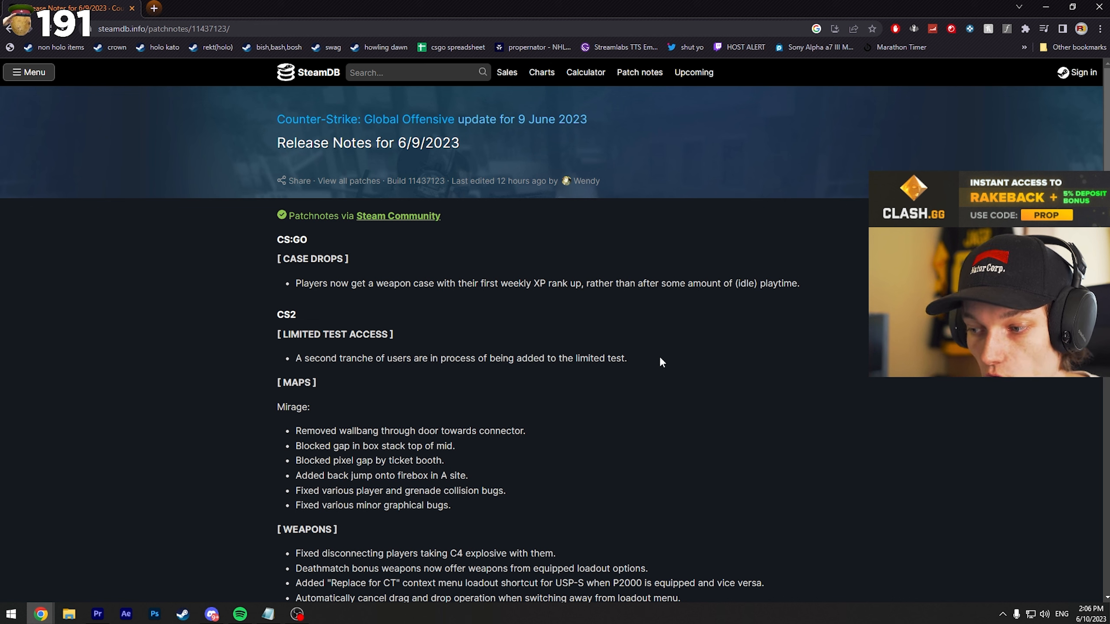
{"action": "mouse_move", "coordinate": [642, 353]}
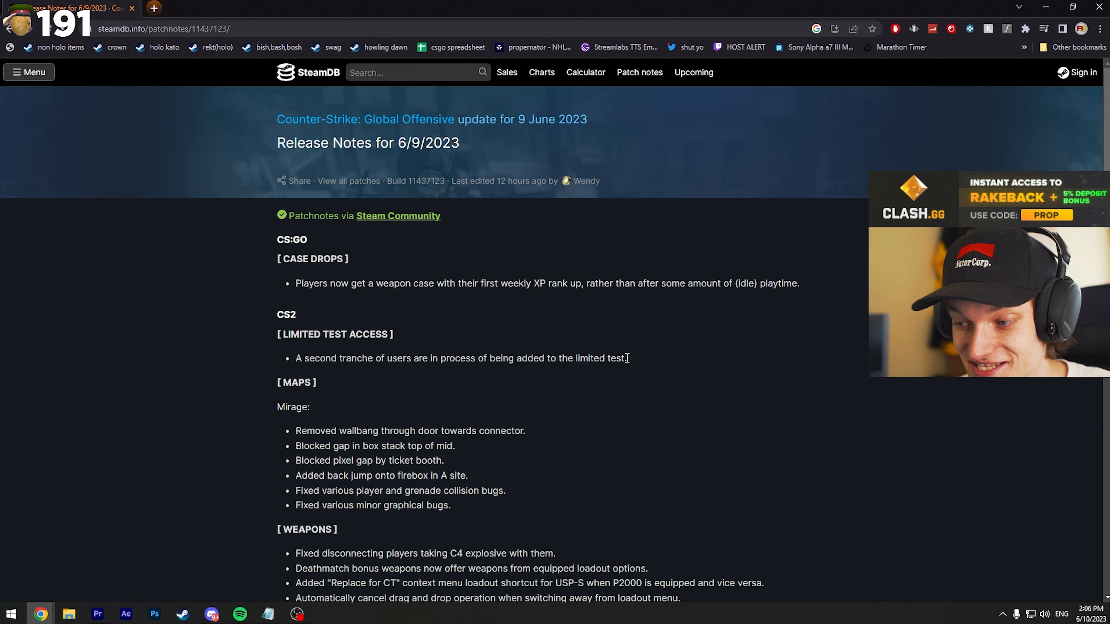
{"action": "mouse_move", "coordinate": [645, 361]}
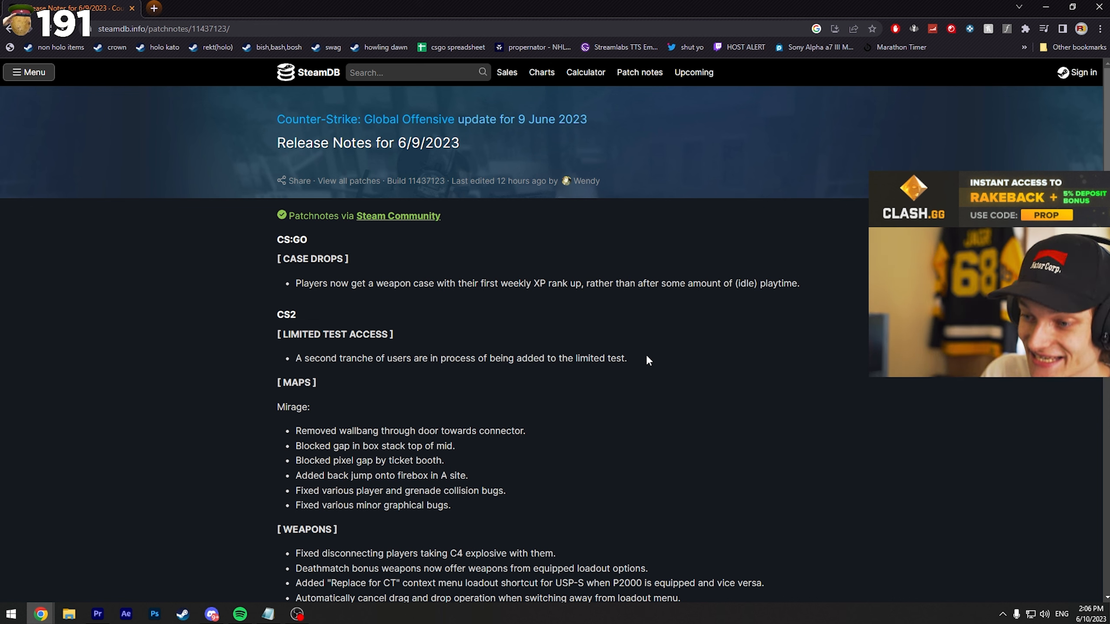
{"action": "mouse_move", "coordinate": [634, 365]}
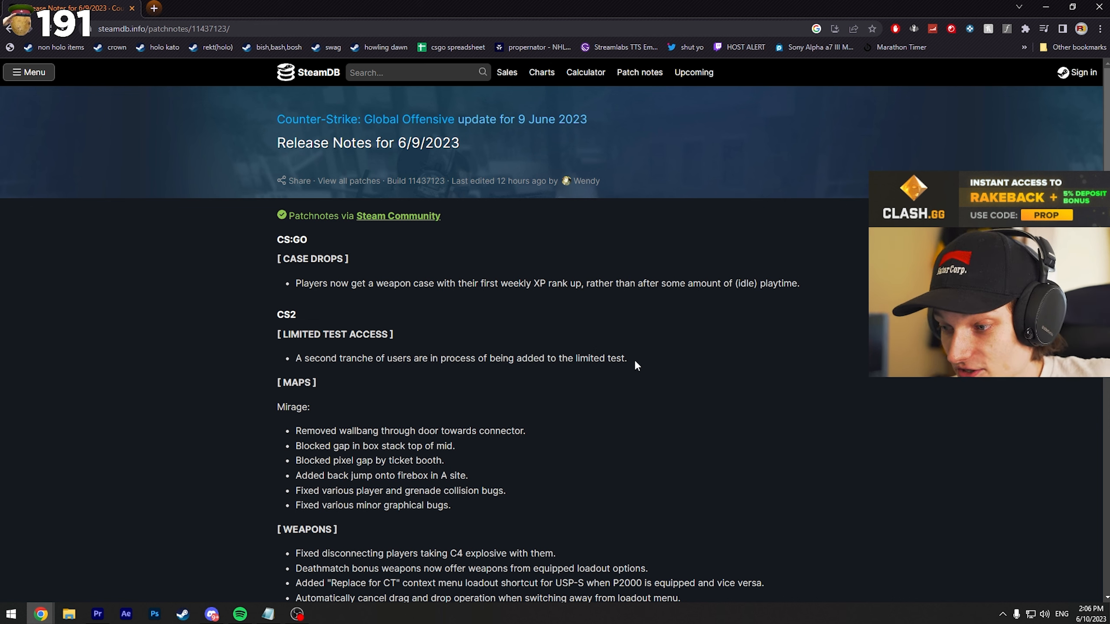
{"action": "mouse_move", "coordinate": [535, 316]}
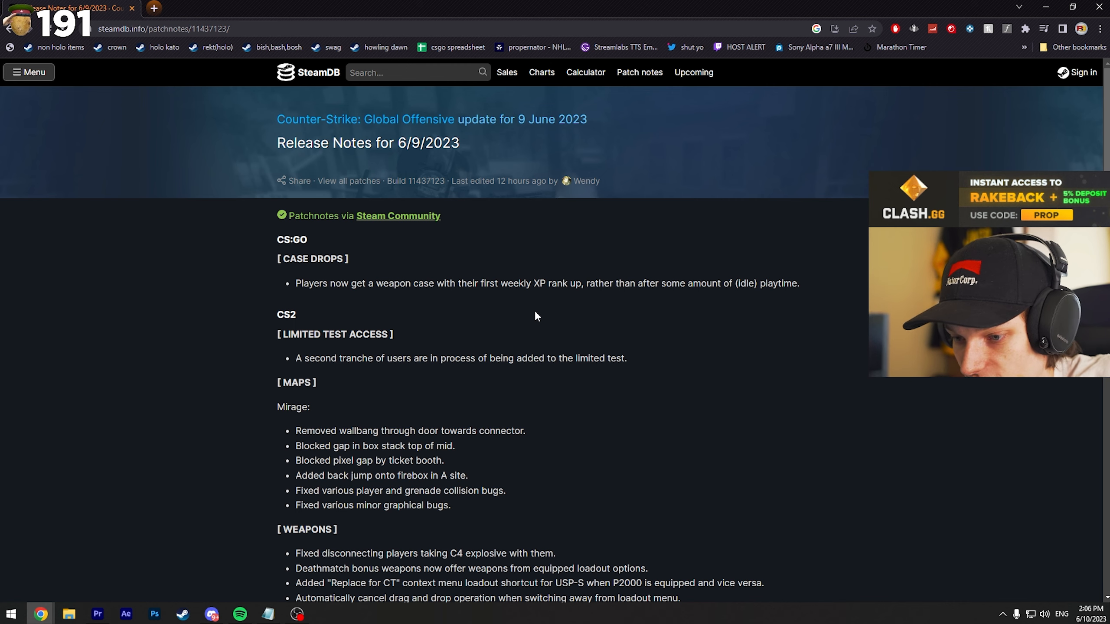
Scroll through the Weapons notes, deselect them and return to the top of the release notes
{"action": "scroll", "scroll_direction": "down", "scroll_amount": 3}
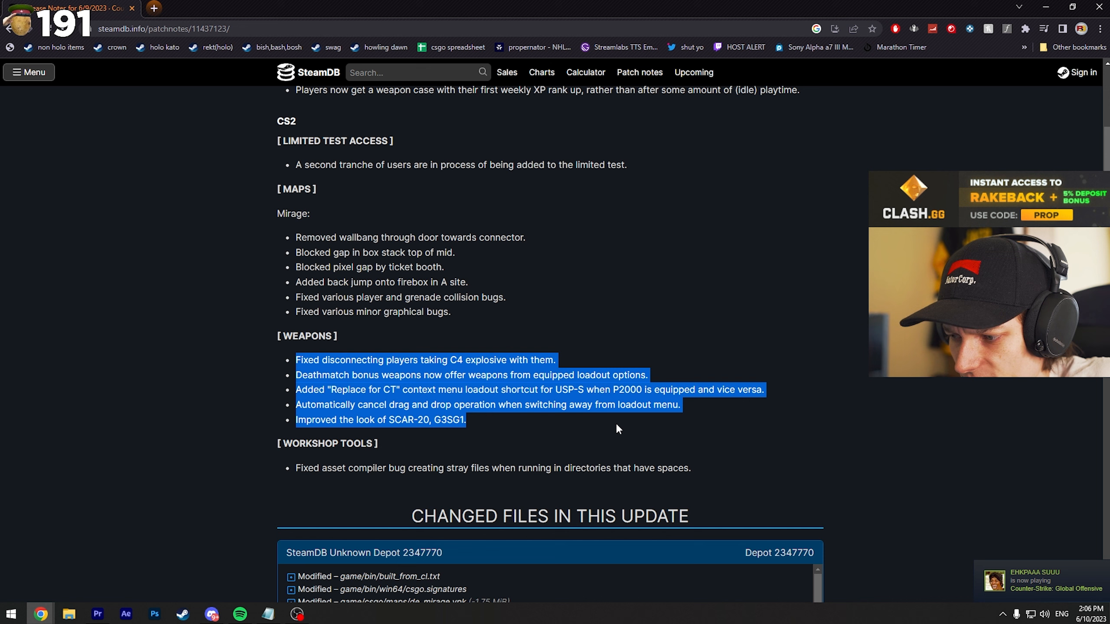
{"action": "left_click", "coordinate": [637, 321]}
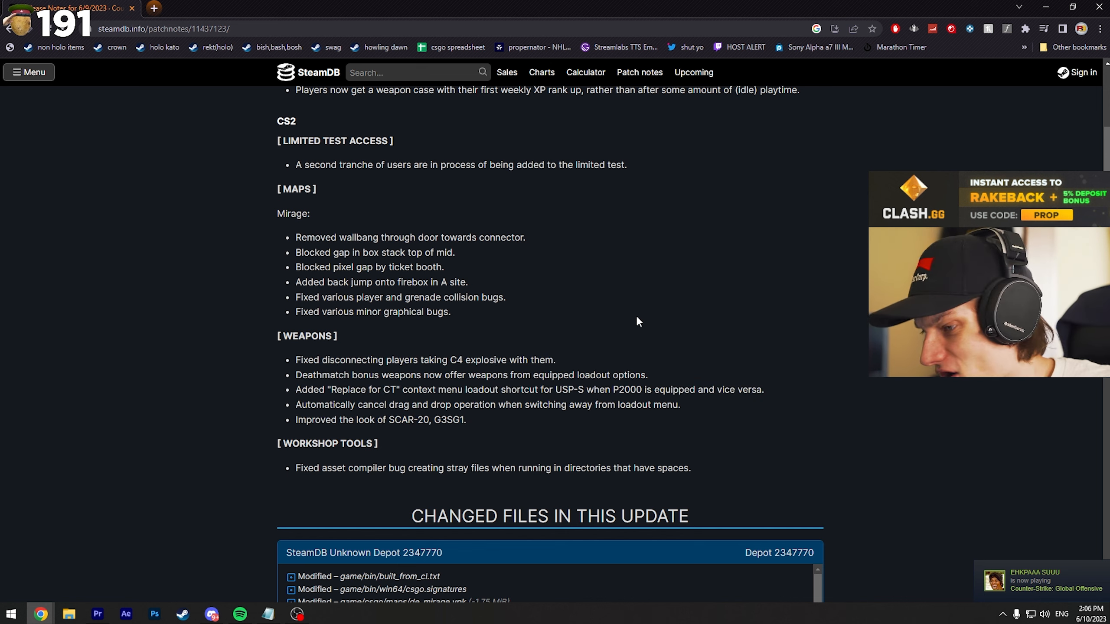
{"action": "scroll", "scroll_direction": "up", "scroll_amount": 3}
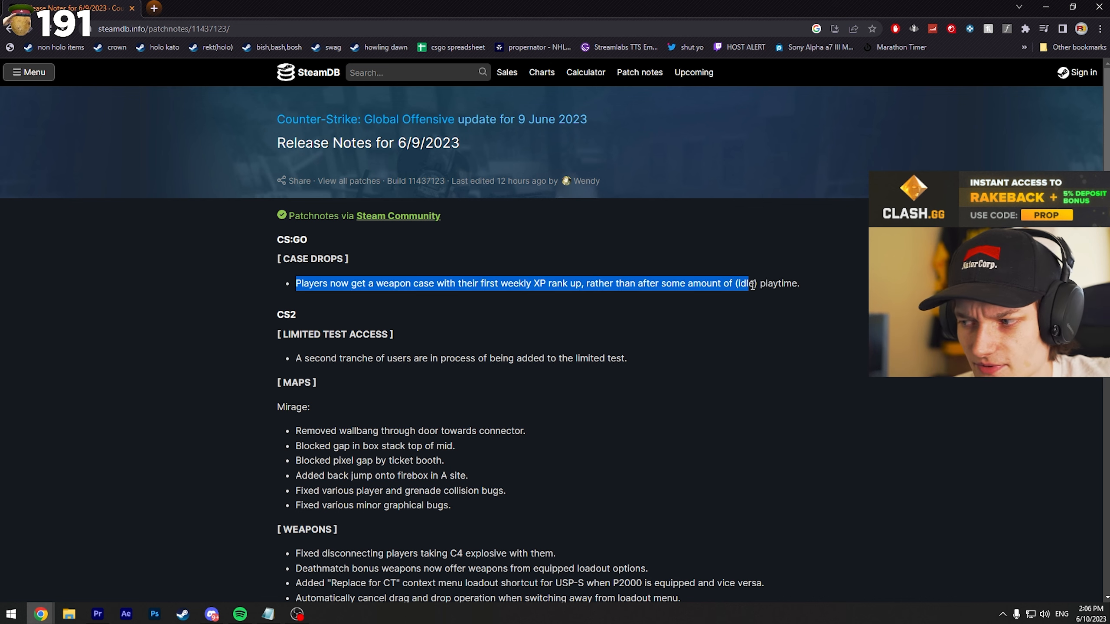
{"action": "mouse_move", "coordinate": [830, 288]}
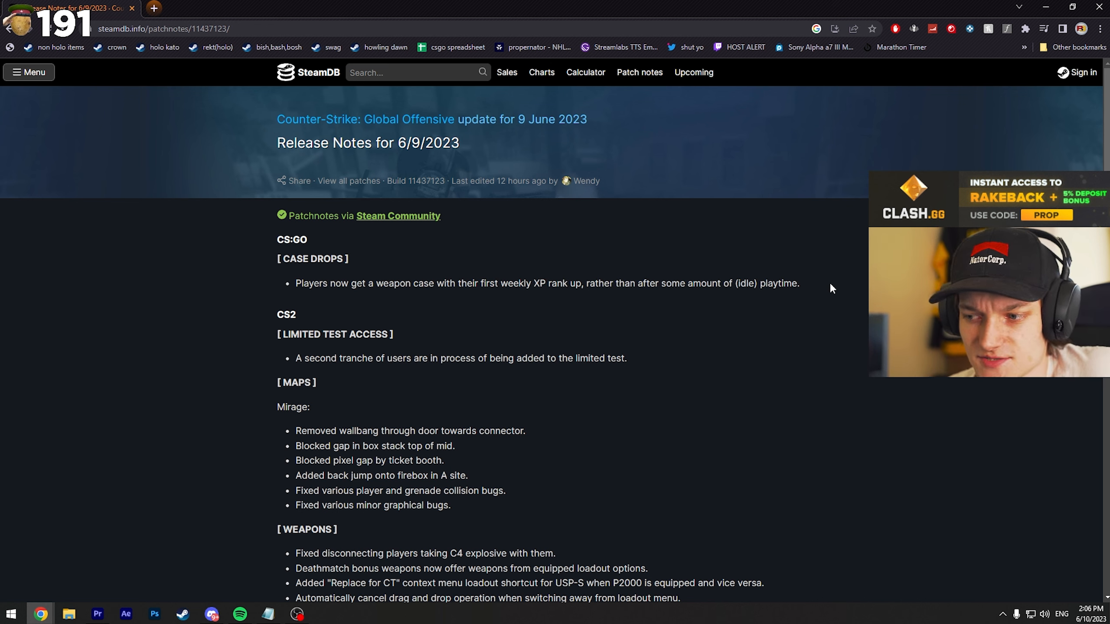